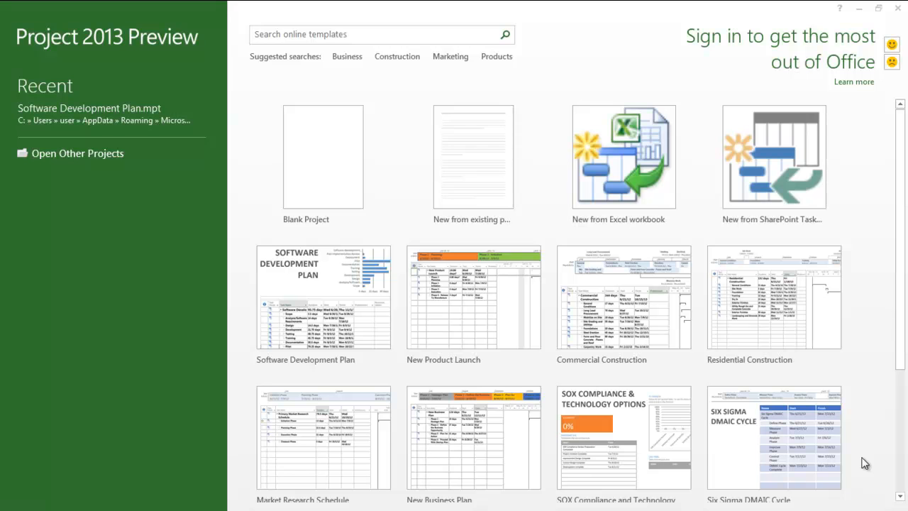
pyautogui.moveTo(493, 352)
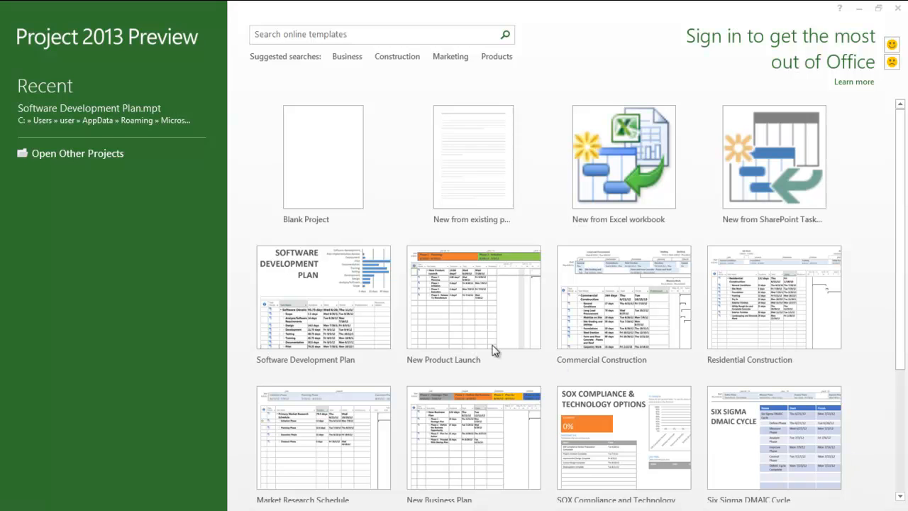
# Create a new project from the Software Development Plan template.
pyautogui.click(324, 298)
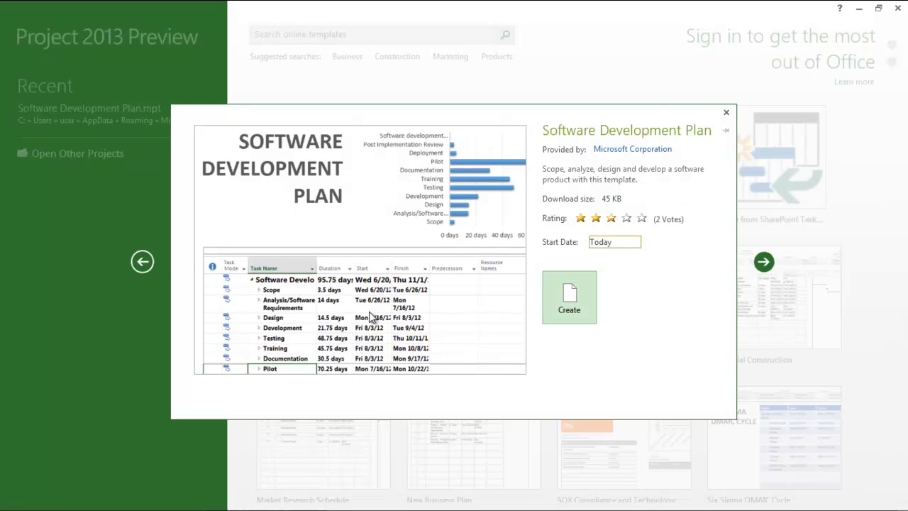
pyautogui.click(569, 296)
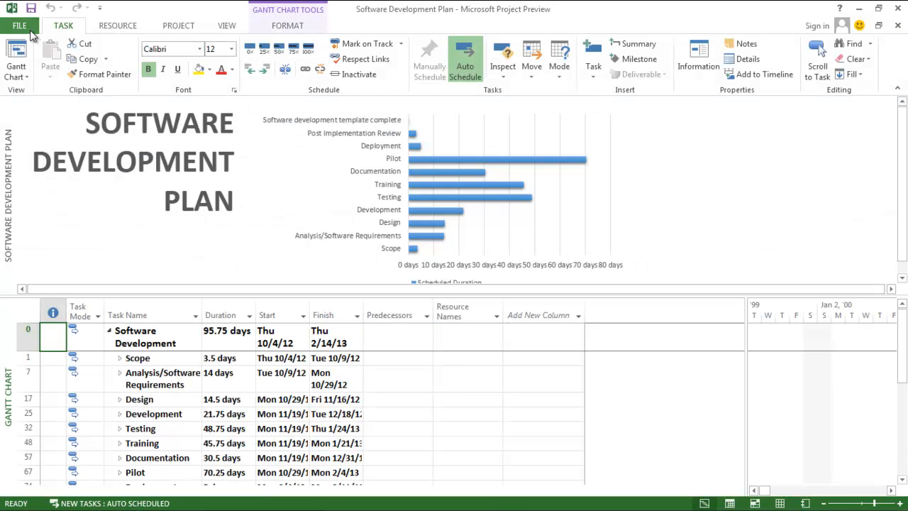
pyautogui.click(19, 25)
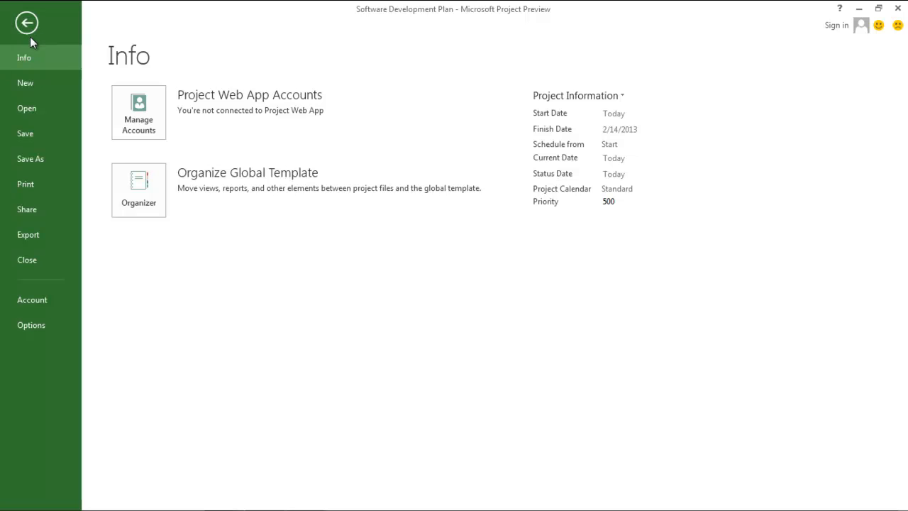
pyautogui.click(31, 299)
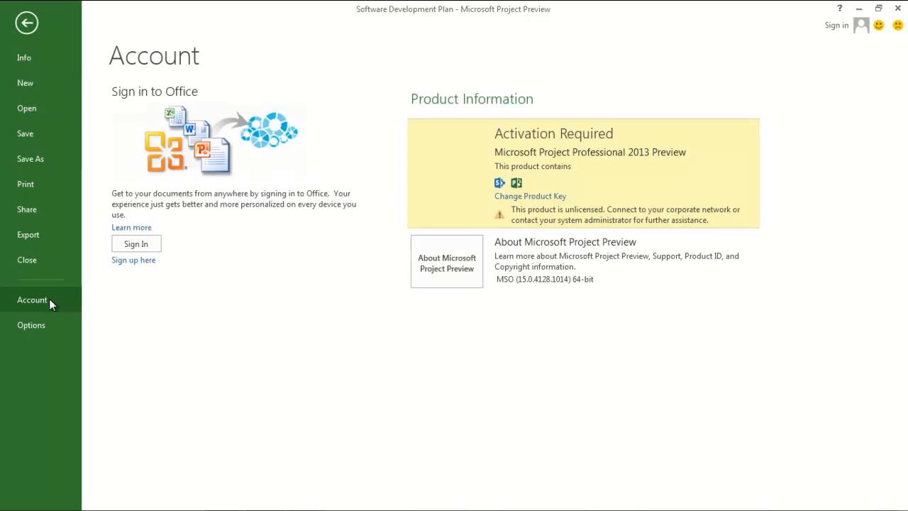
pyautogui.click(137, 244)
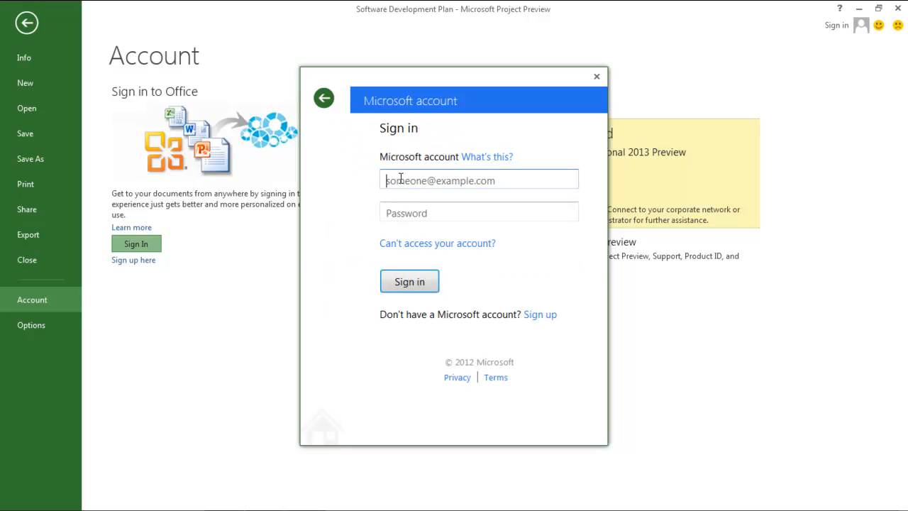
pyautogui.write('johnsmith7887')
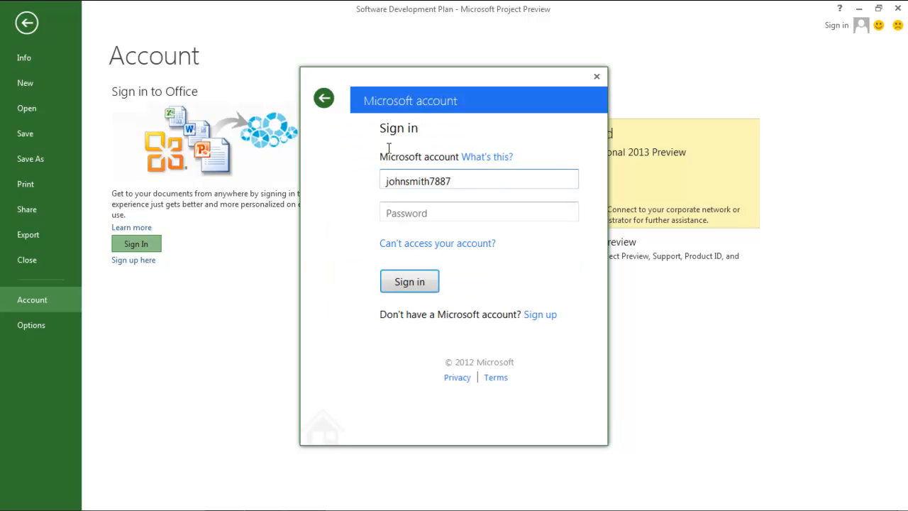
pyautogui.click(408, 281)
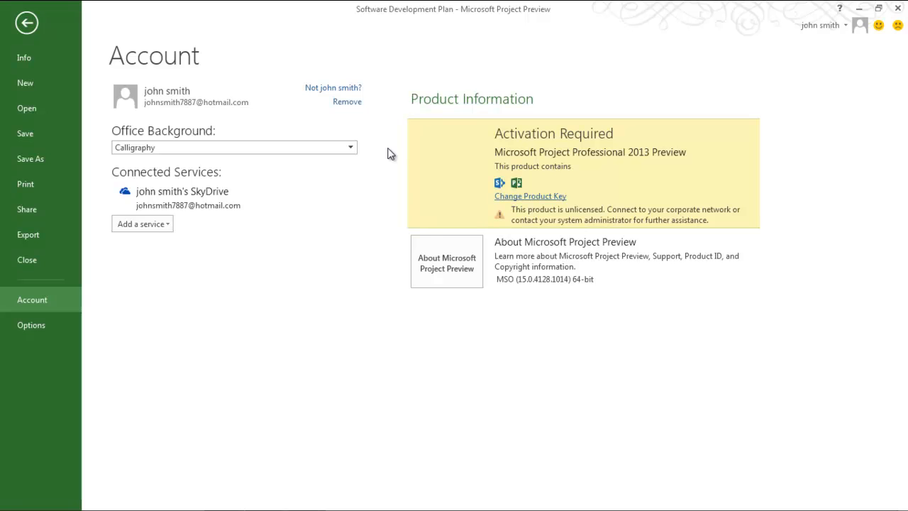
# Review the storage and sharing services that can be added, then return to the project.
pyautogui.click(142, 224)
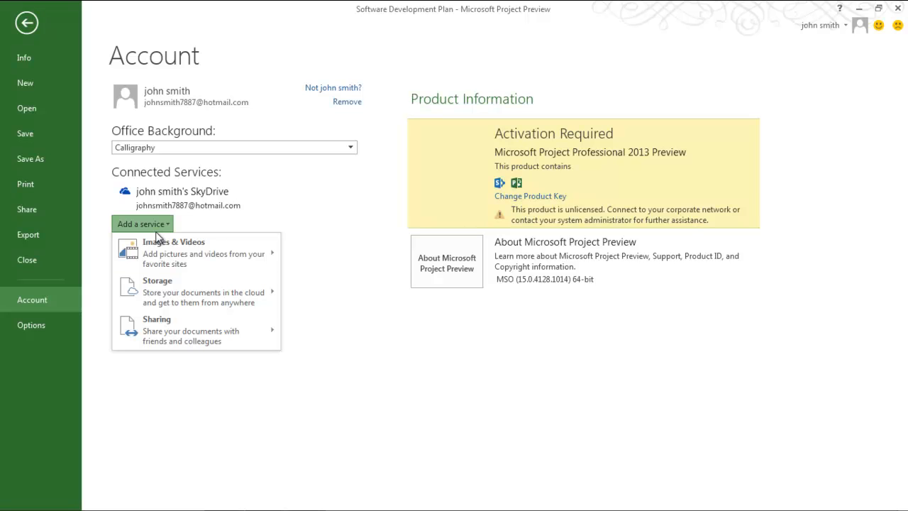
pyautogui.moveTo(170, 290)
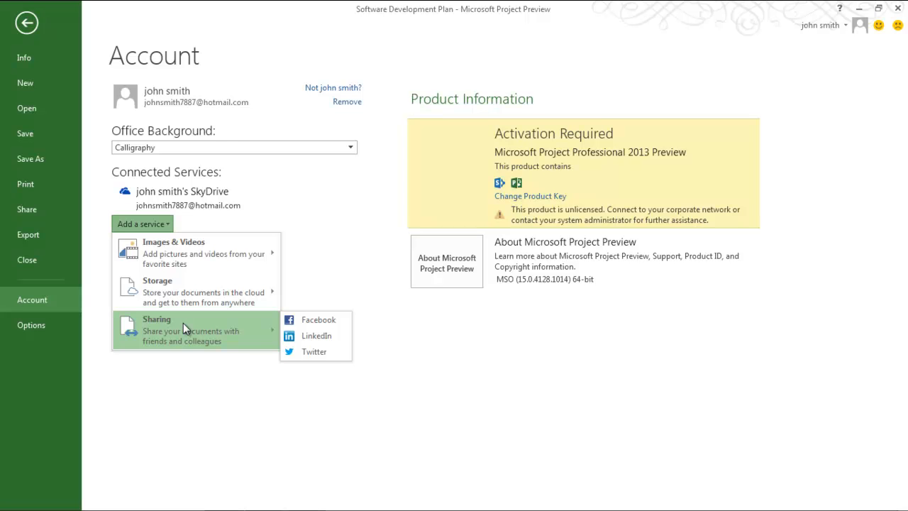
pyautogui.click(25, 22)
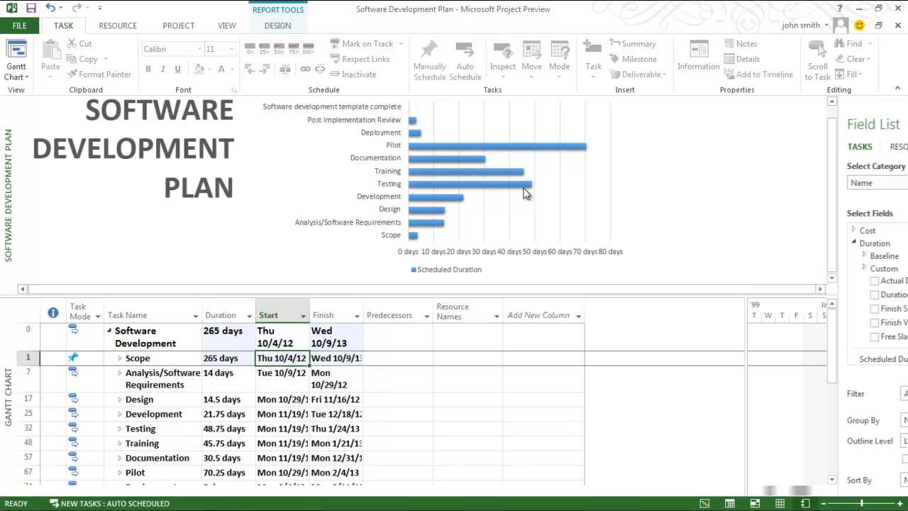
# Select the scheduled duration chart and apply its Chart Filters with all categories kept.
pyautogui.click(525, 191)
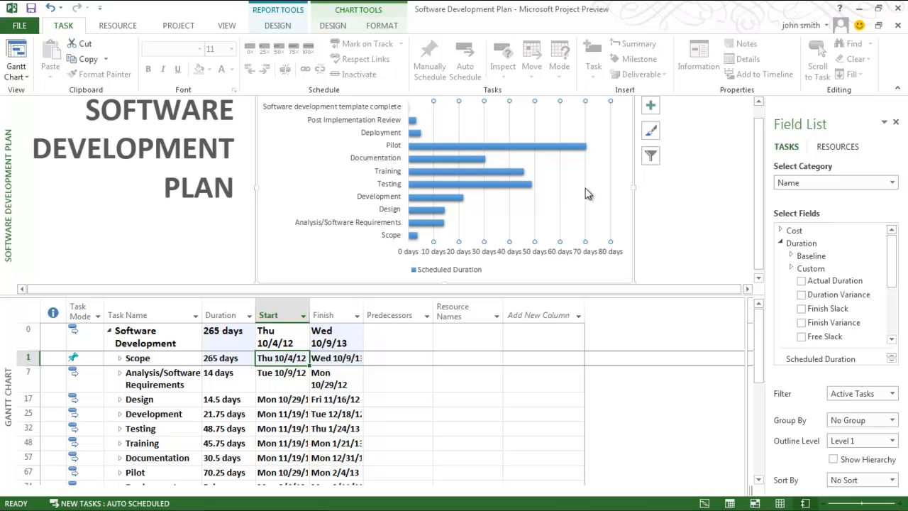
pyautogui.click(650, 154)
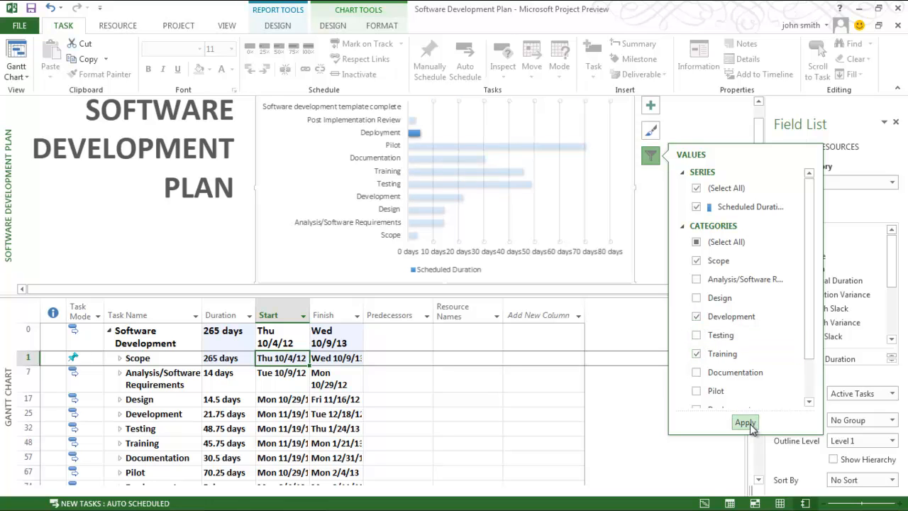
pyautogui.click(745, 423)
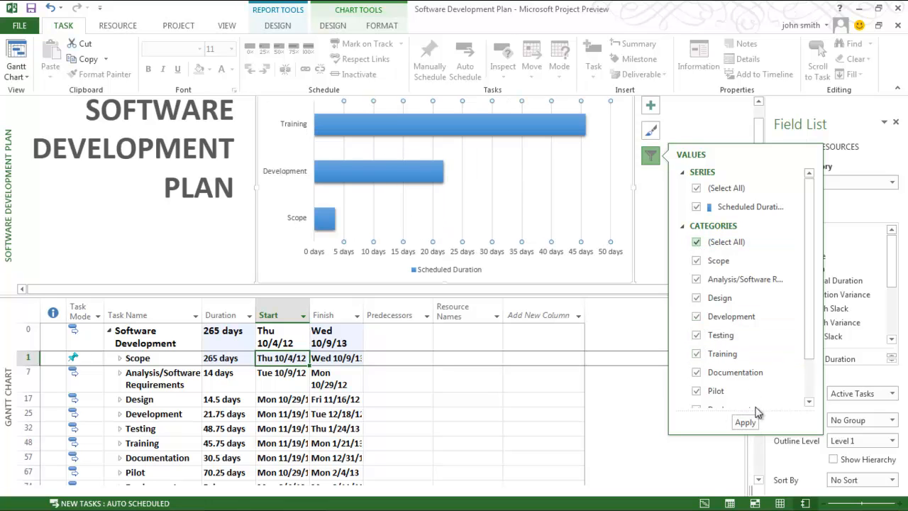
# Give the chart a dark Chart Style and show its data labels and data table.
pyautogui.click(650, 131)
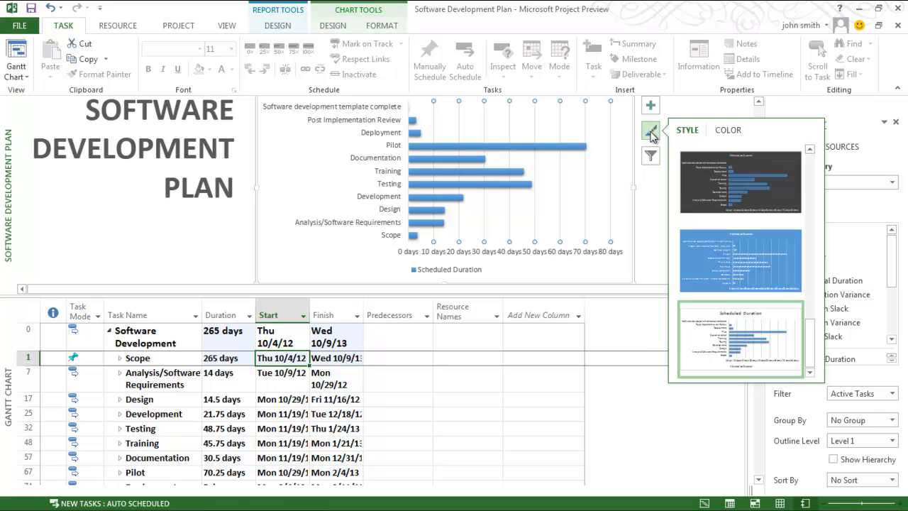
pyautogui.click(740, 182)
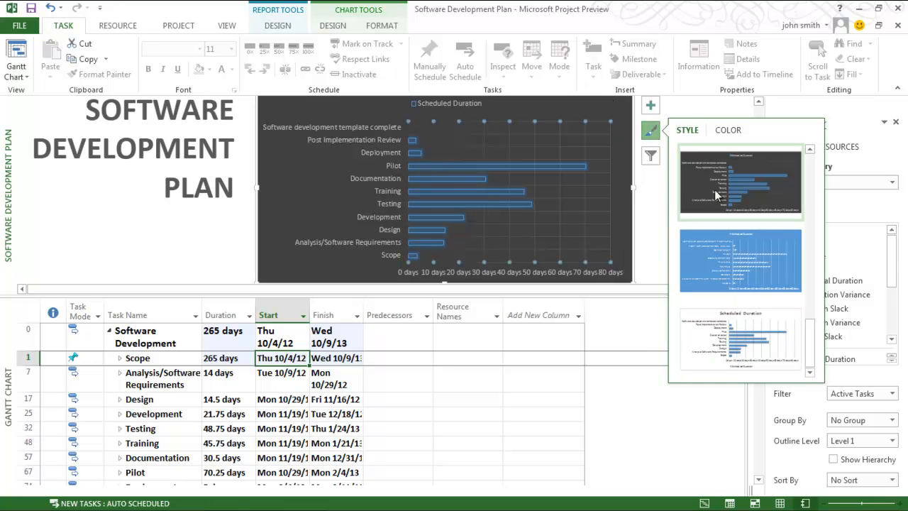
pyautogui.click(650, 105)
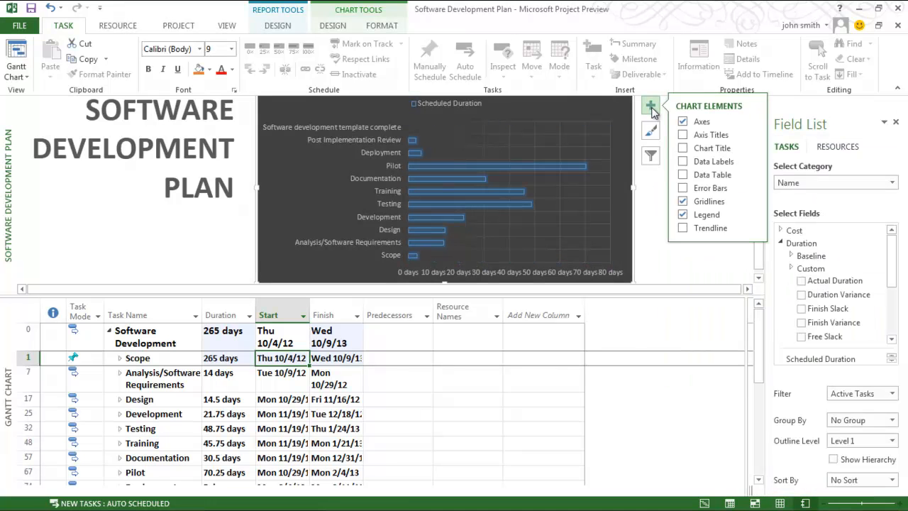
pyautogui.moveTo(714, 161)
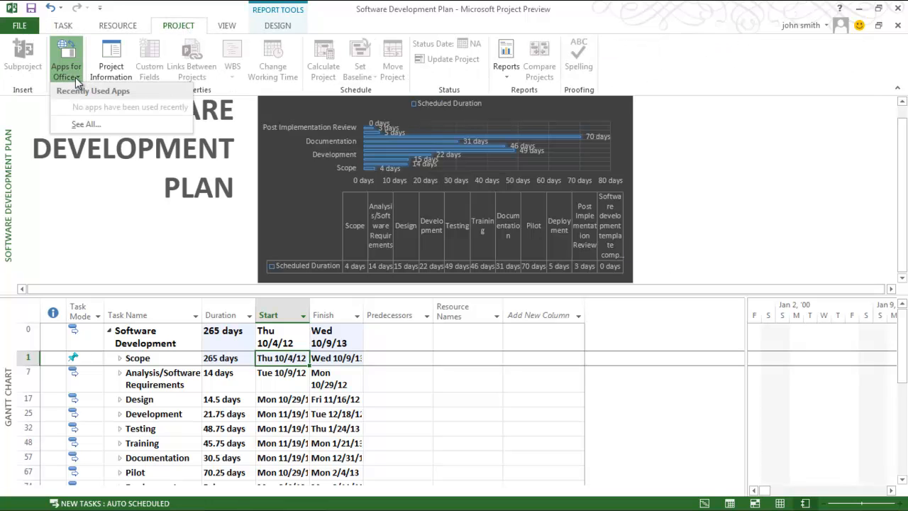
# Browse the Office Store from Apps for Office, find no apps, and go to the file Info page.
pyautogui.click(85, 125)
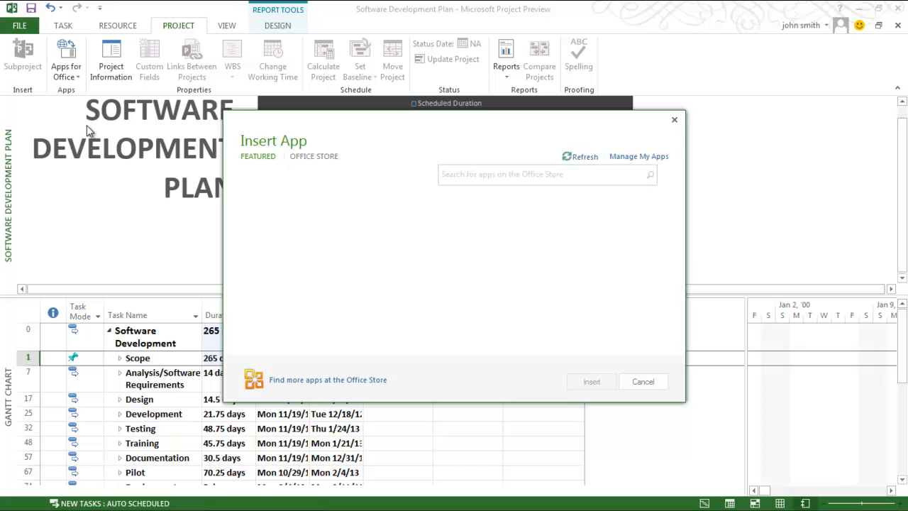
pyautogui.click(314, 156)
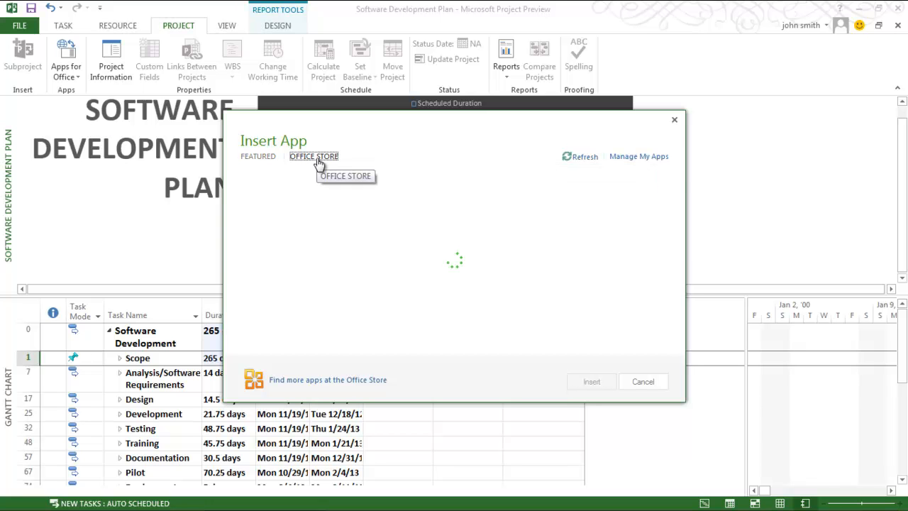
pyautogui.click(314, 156)
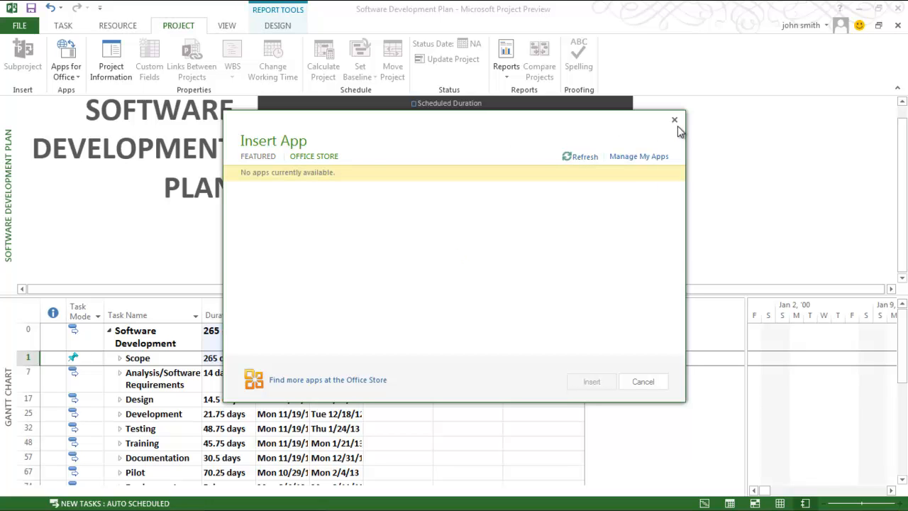
pyautogui.click(675, 119)
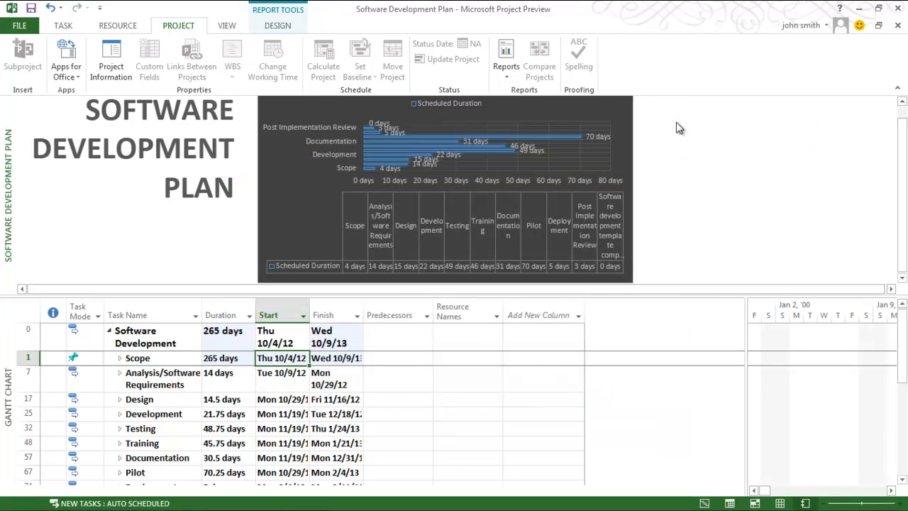
pyautogui.click(20, 26)
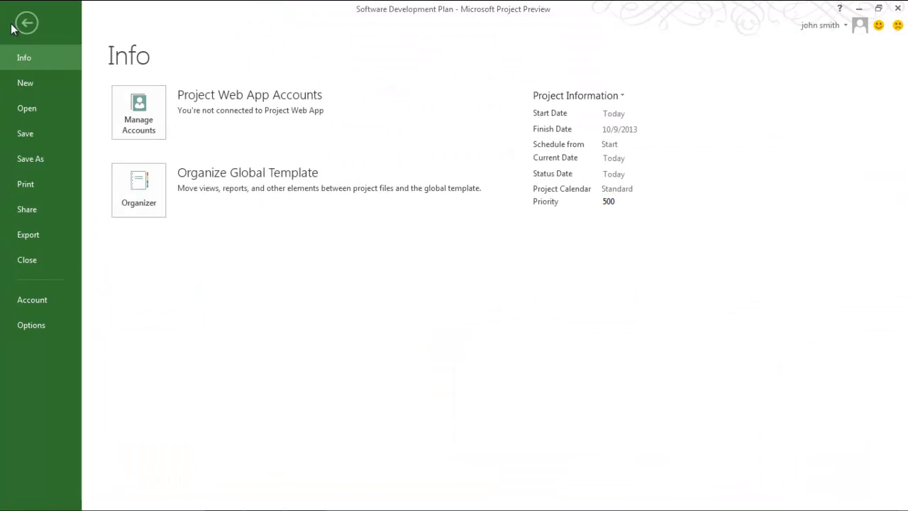
# Save the project to the SkyDrive Documents folder as Software Development Plan.mpp via Share.
pyautogui.click(27, 210)
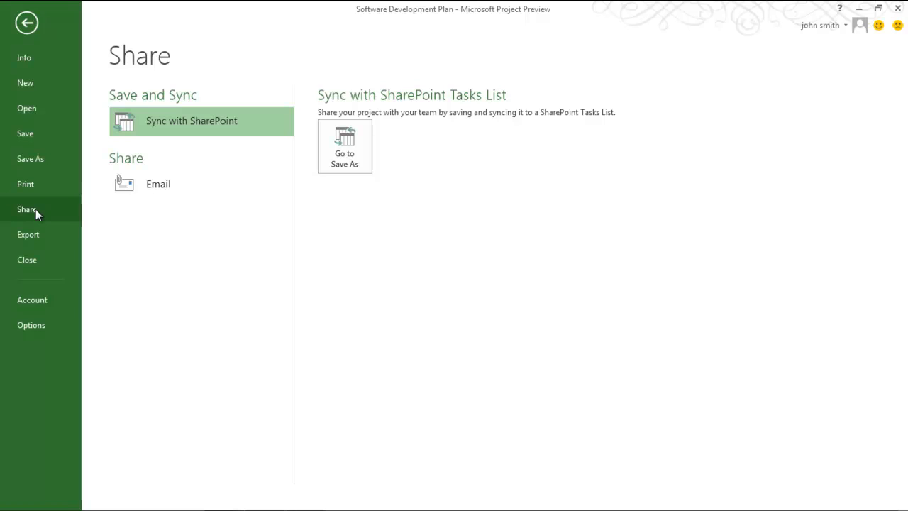
pyautogui.moveTo(192, 120)
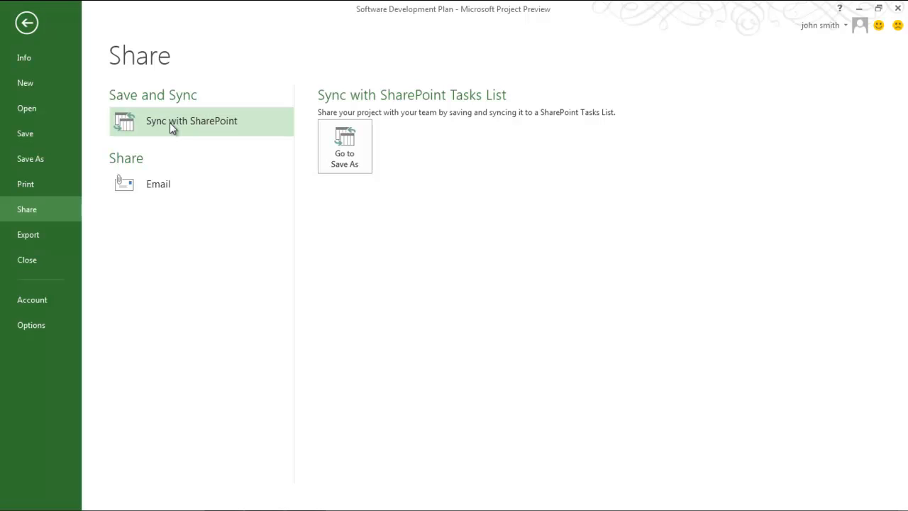
pyautogui.moveTo(170, 131)
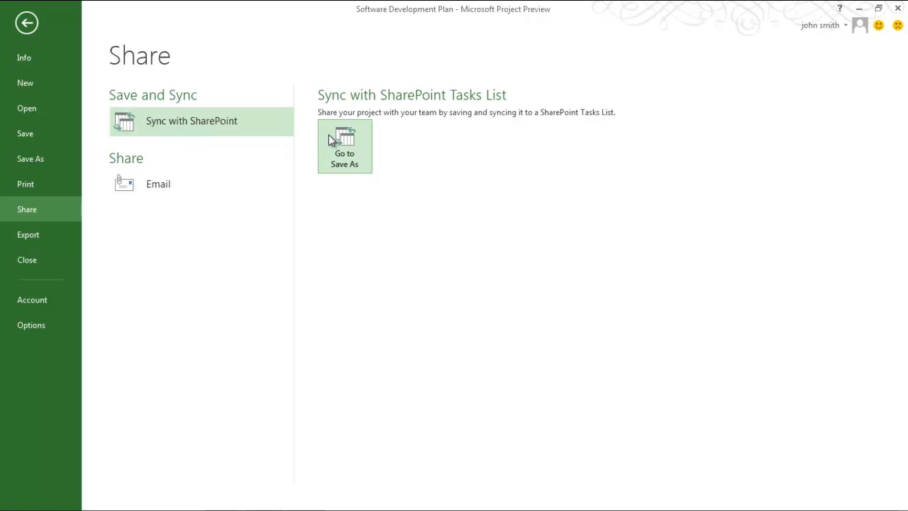
pyautogui.click(345, 145)
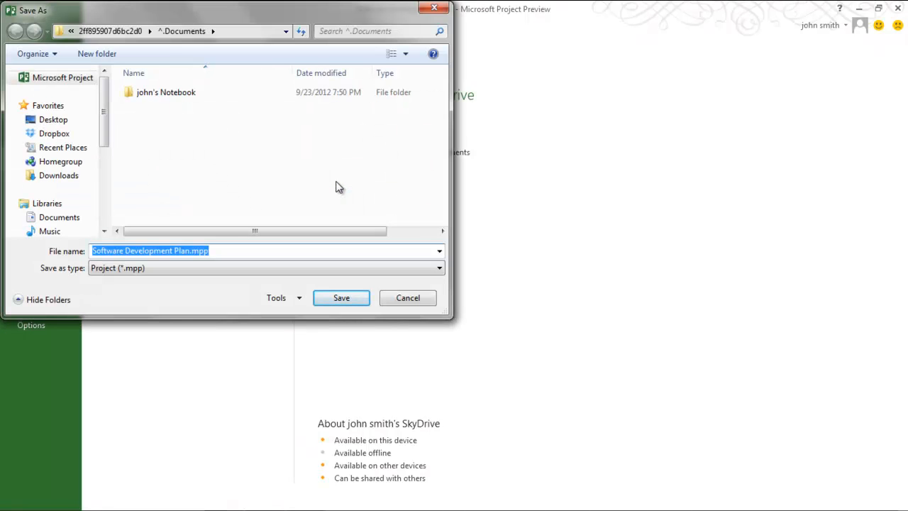
pyautogui.click(341, 298)
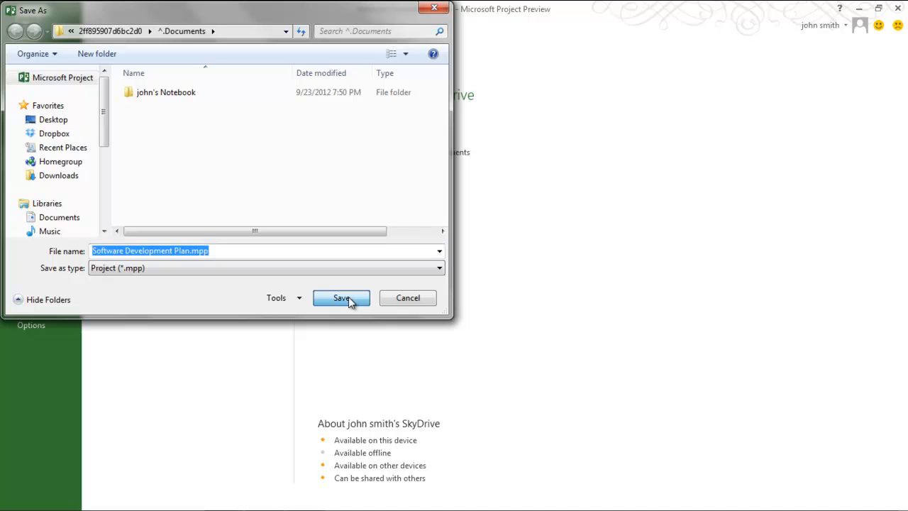
pyautogui.click(340, 298)
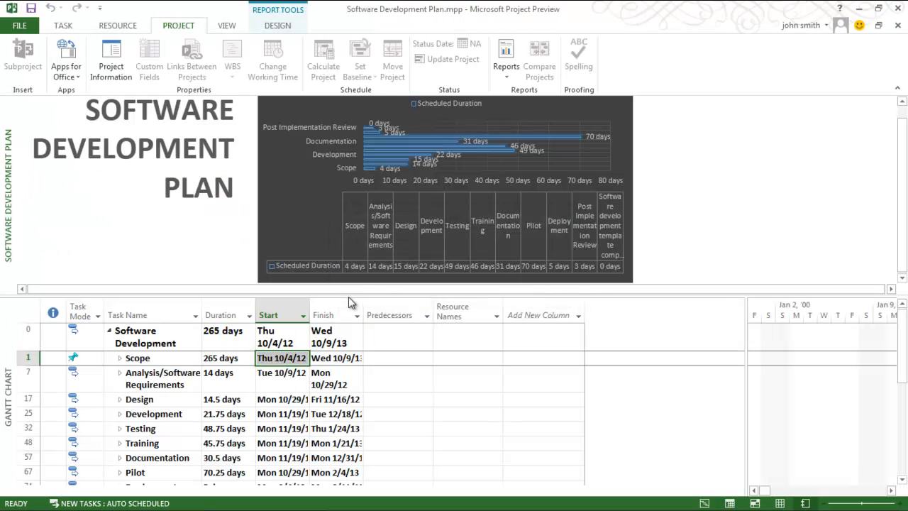